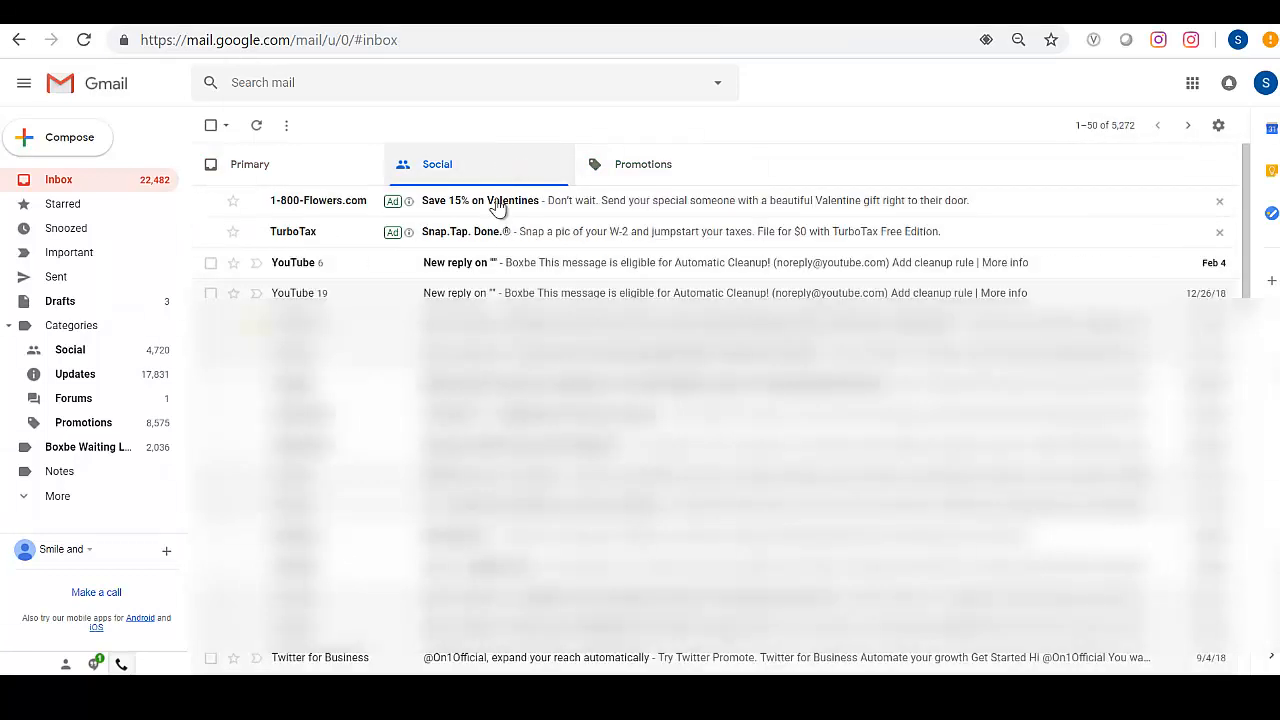
mouse_move(587, 293)
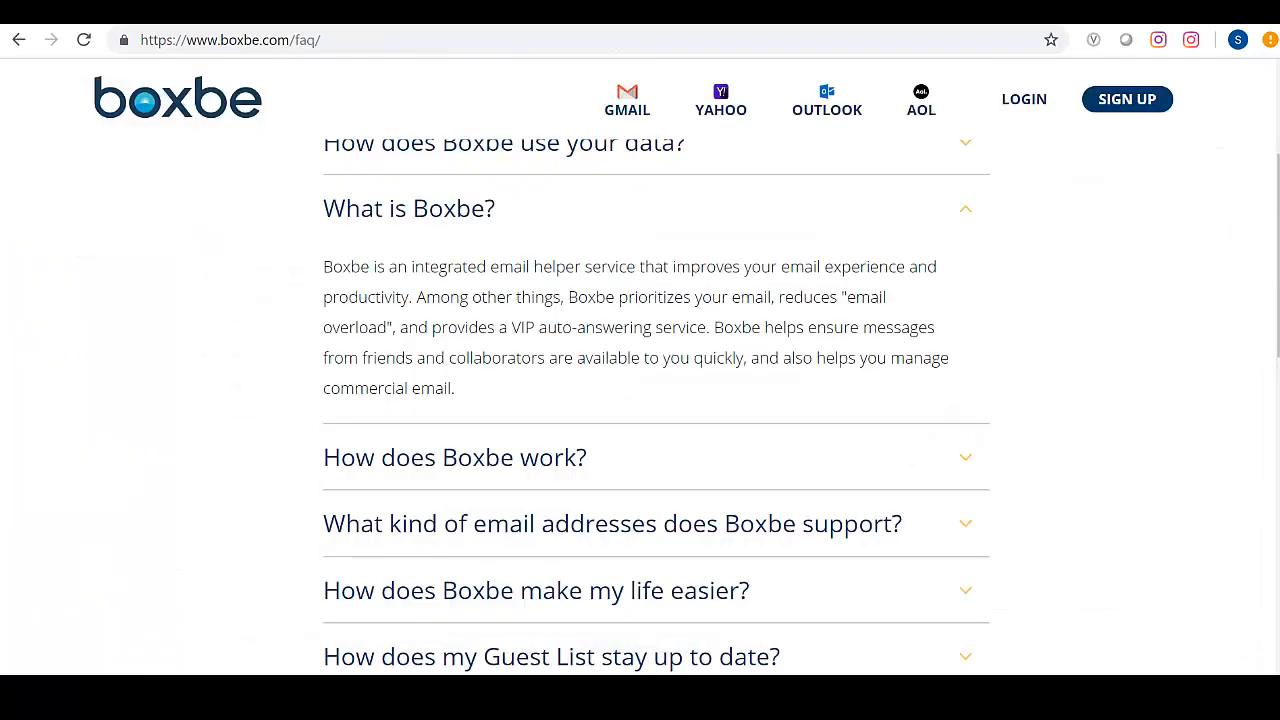
mouse_move(557, 29)
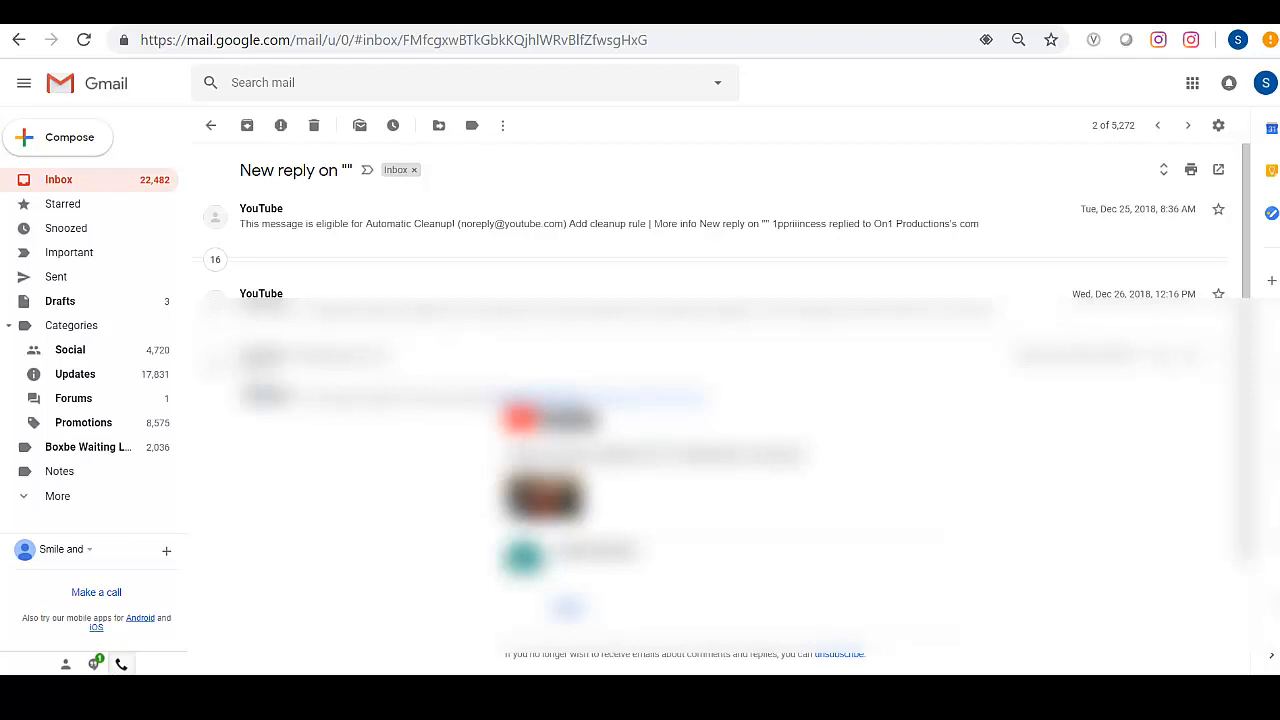
mouse_move(1192, 83)
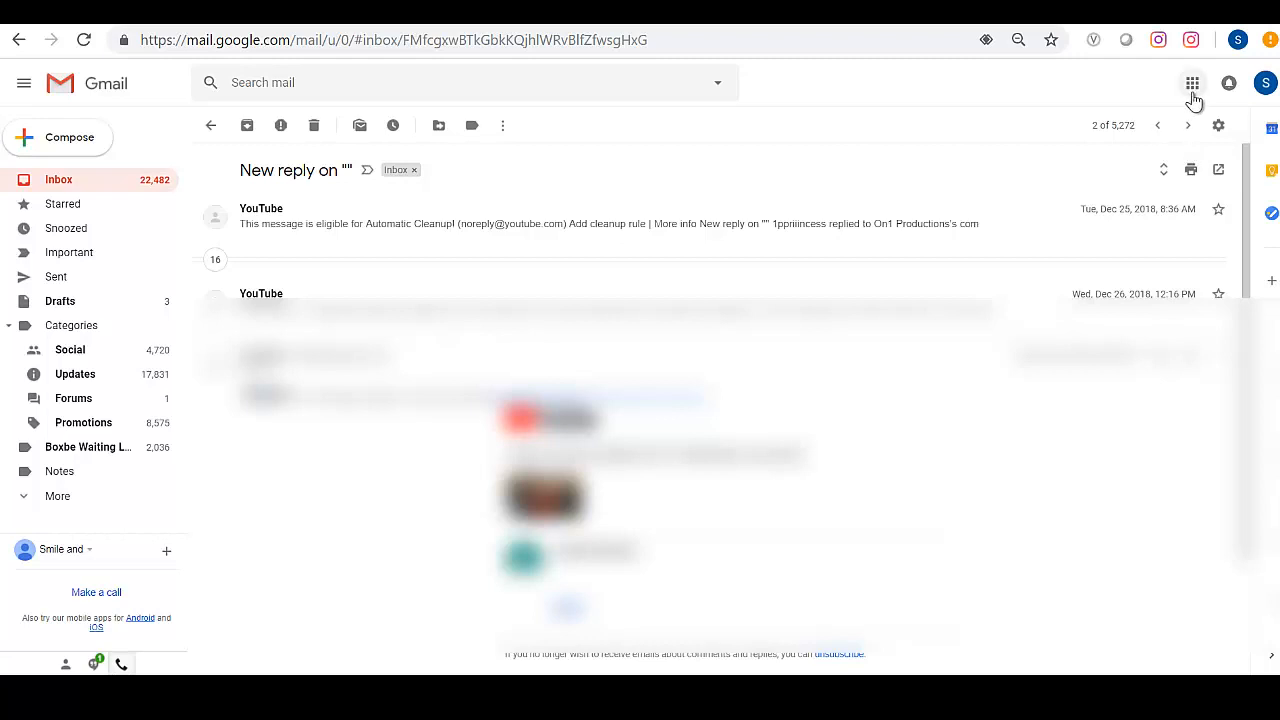
mouse_move(1192, 83)
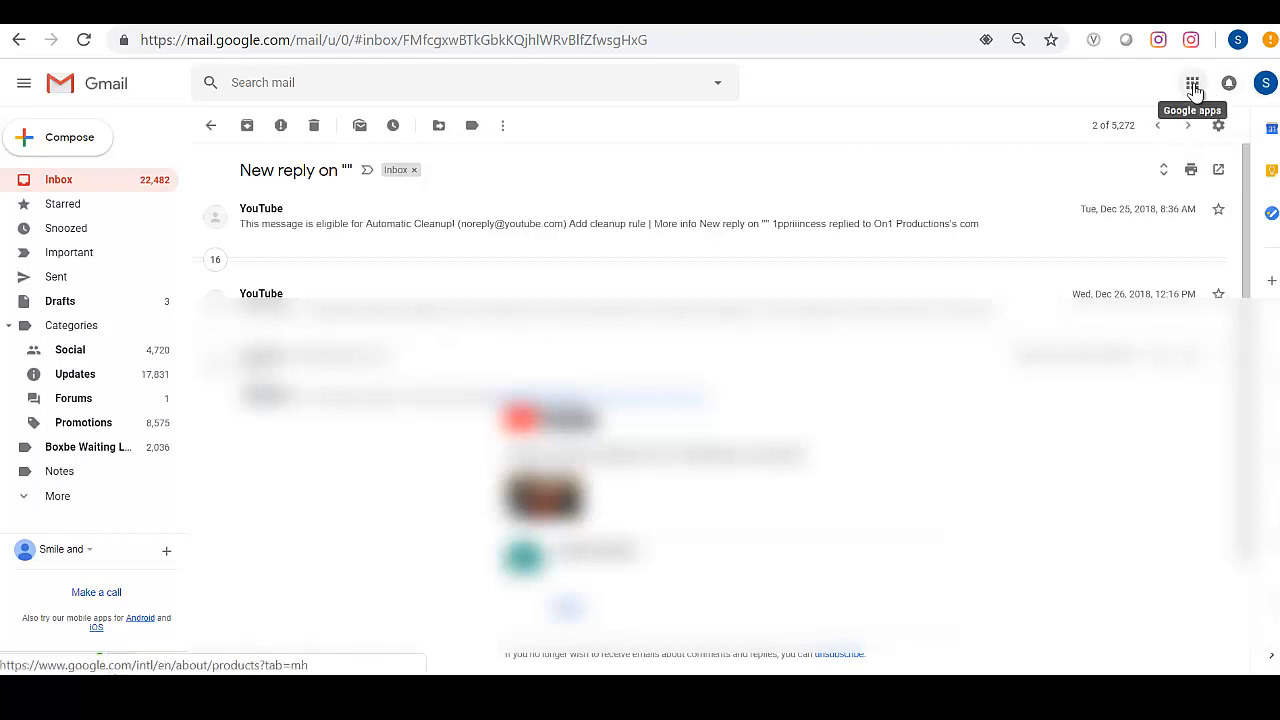
- Leave Gmail for the Google Account home page via the Google apps grid
click(1192, 83)
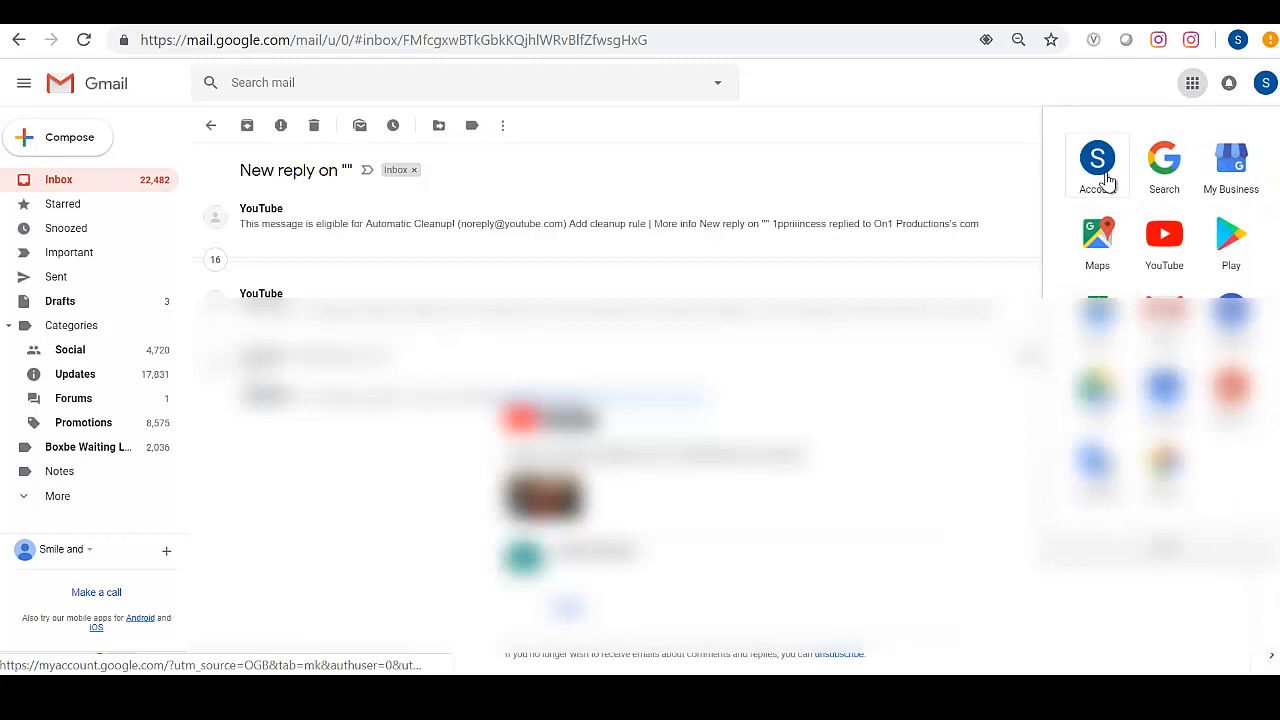
click(1096, 158)
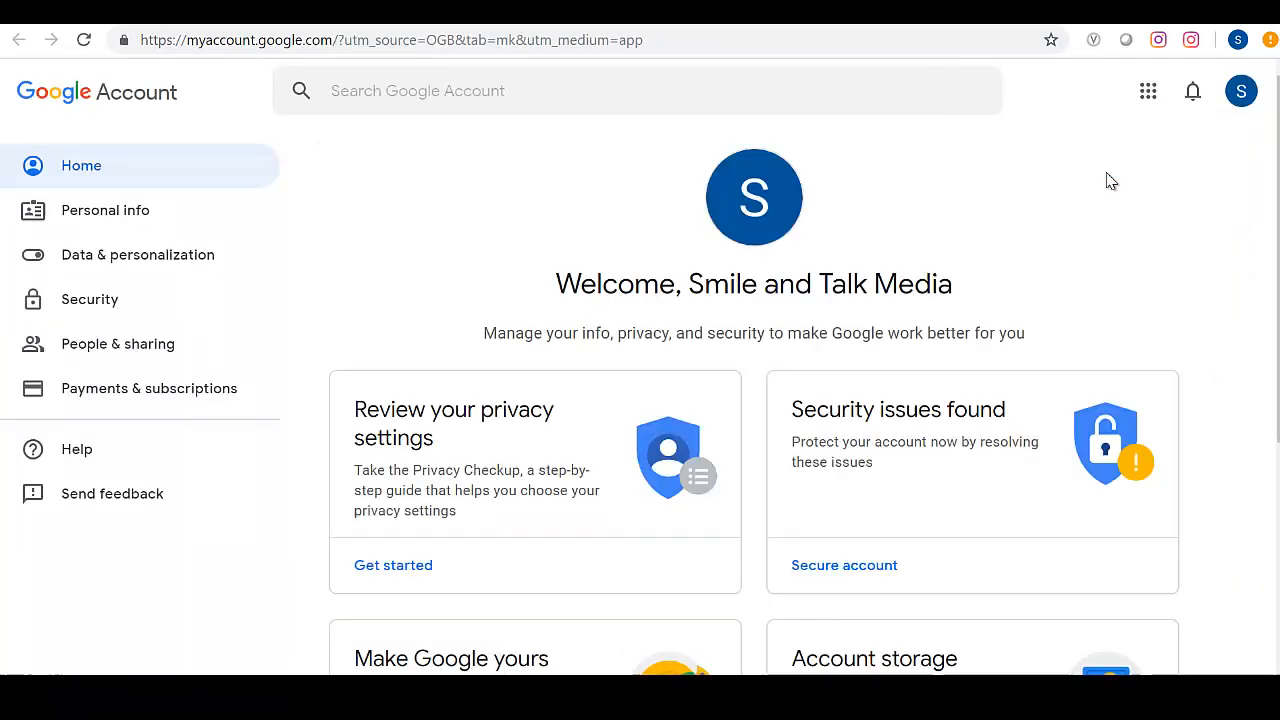
mouse_move(188, 333)
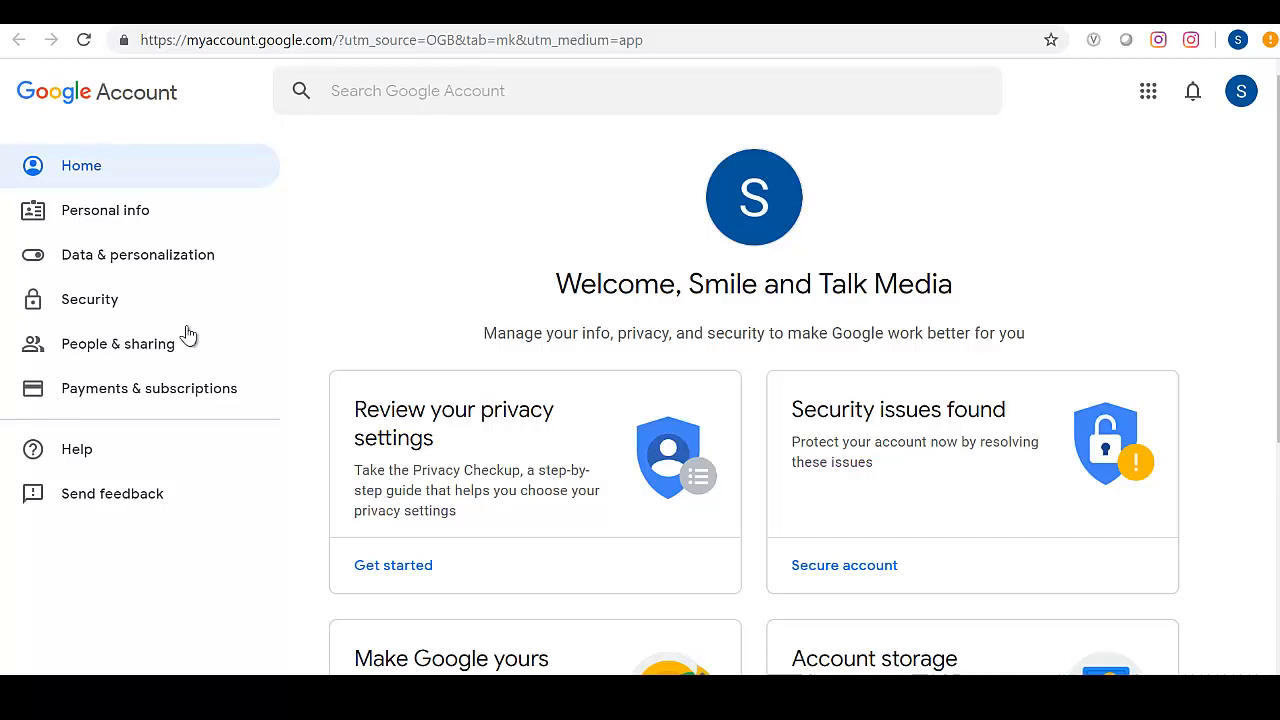
- Go to the Security page and locate the Third-party apps with account access card
click(89, 299)
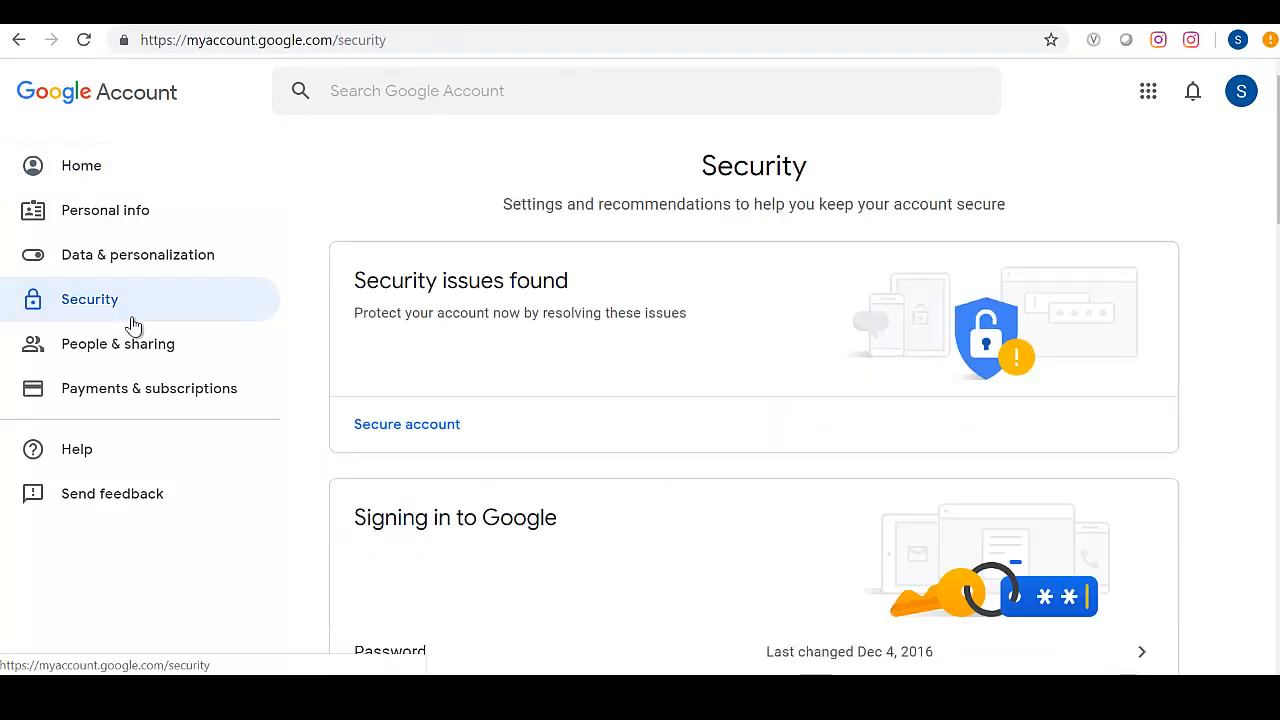
scroll(down, 3)
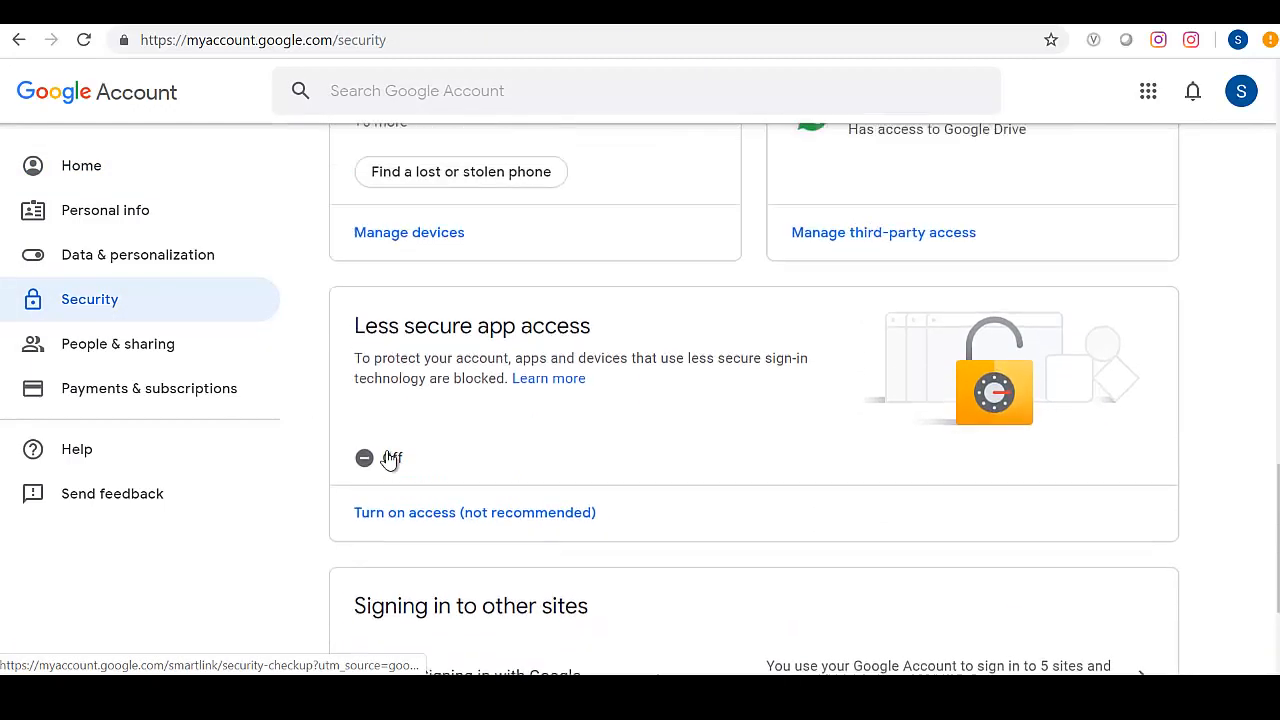
scroll(up, 3)
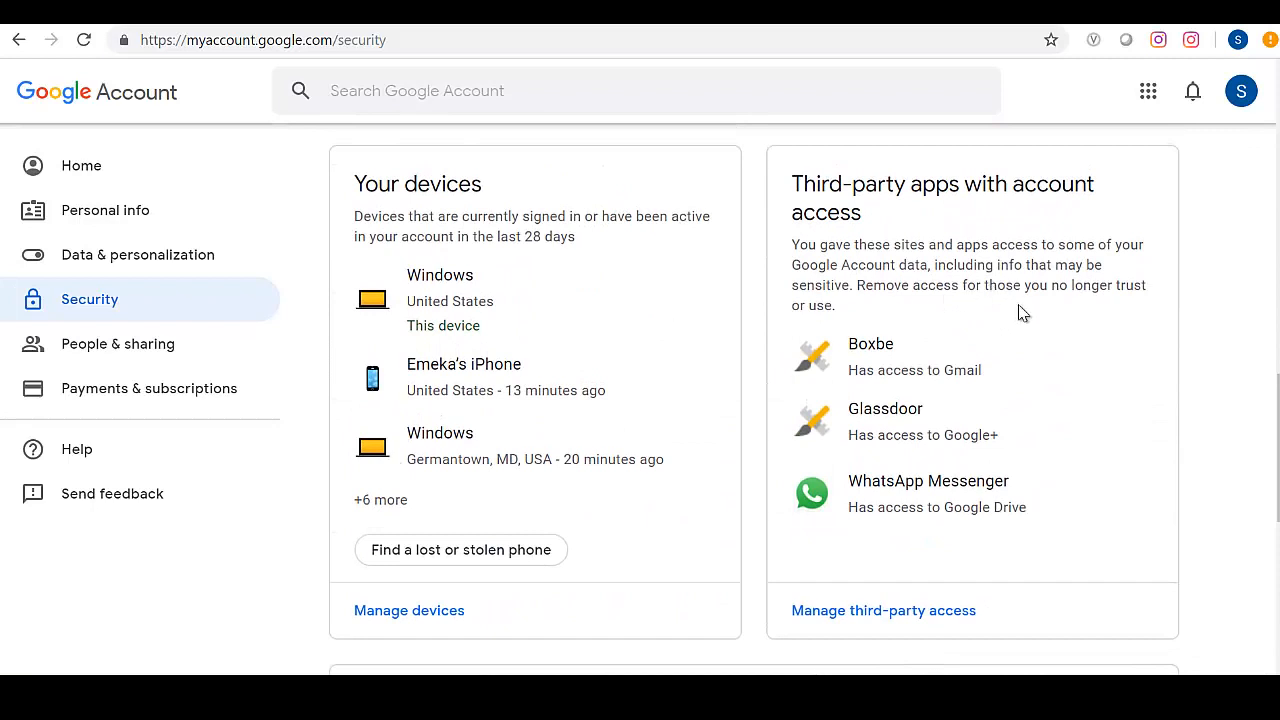
mouse_move(931, 327)
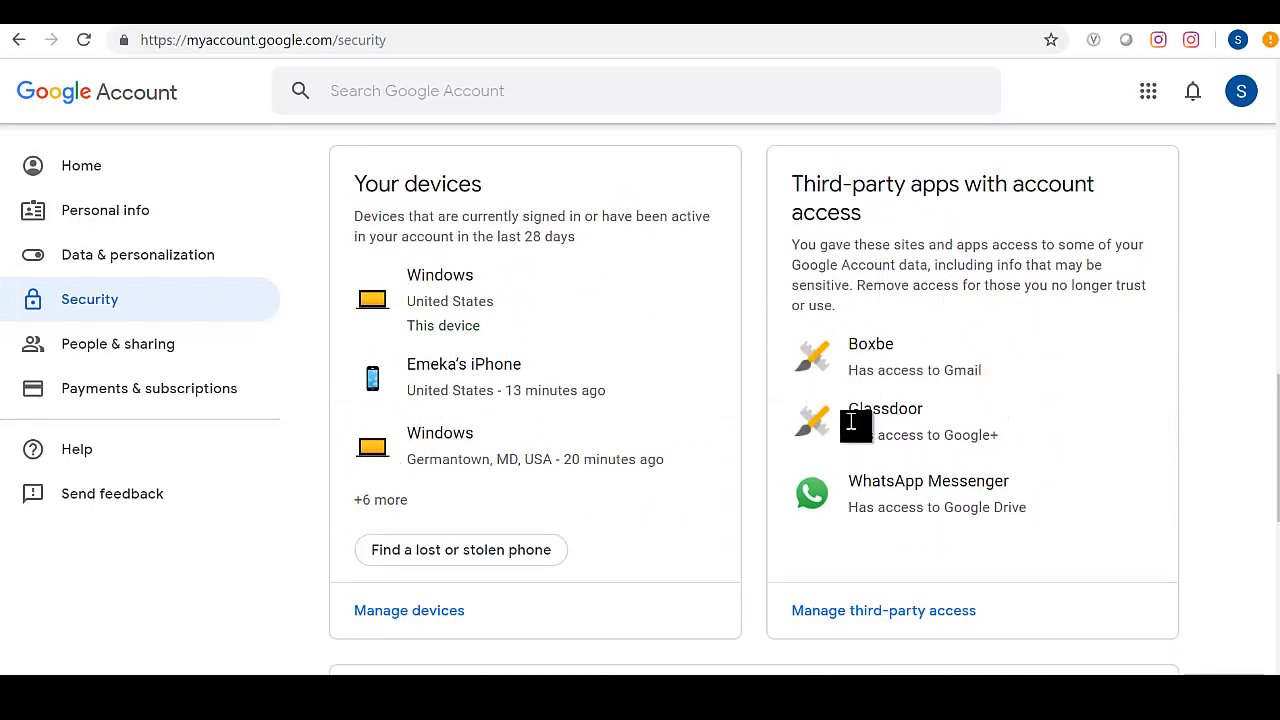
mouse_move(883, 610)
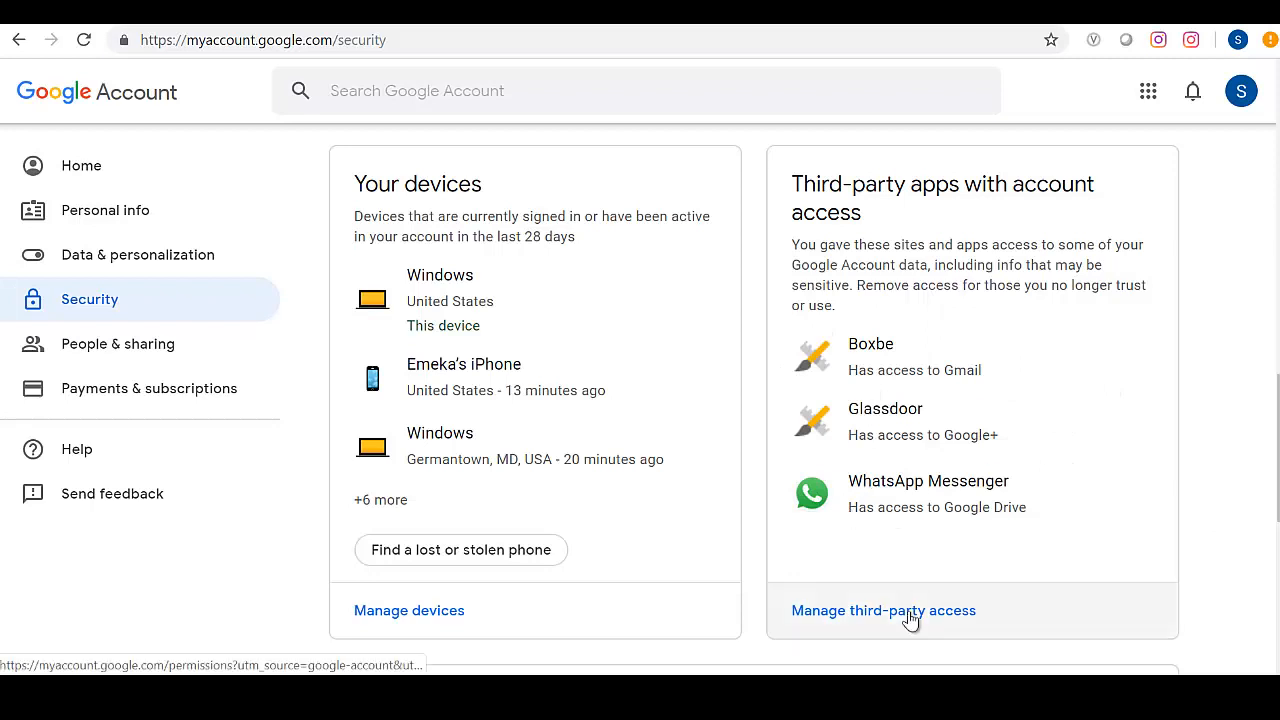
- Show the full Apps with access list and expand Boxbe's Gmail and account-info access details
click(883, 610)
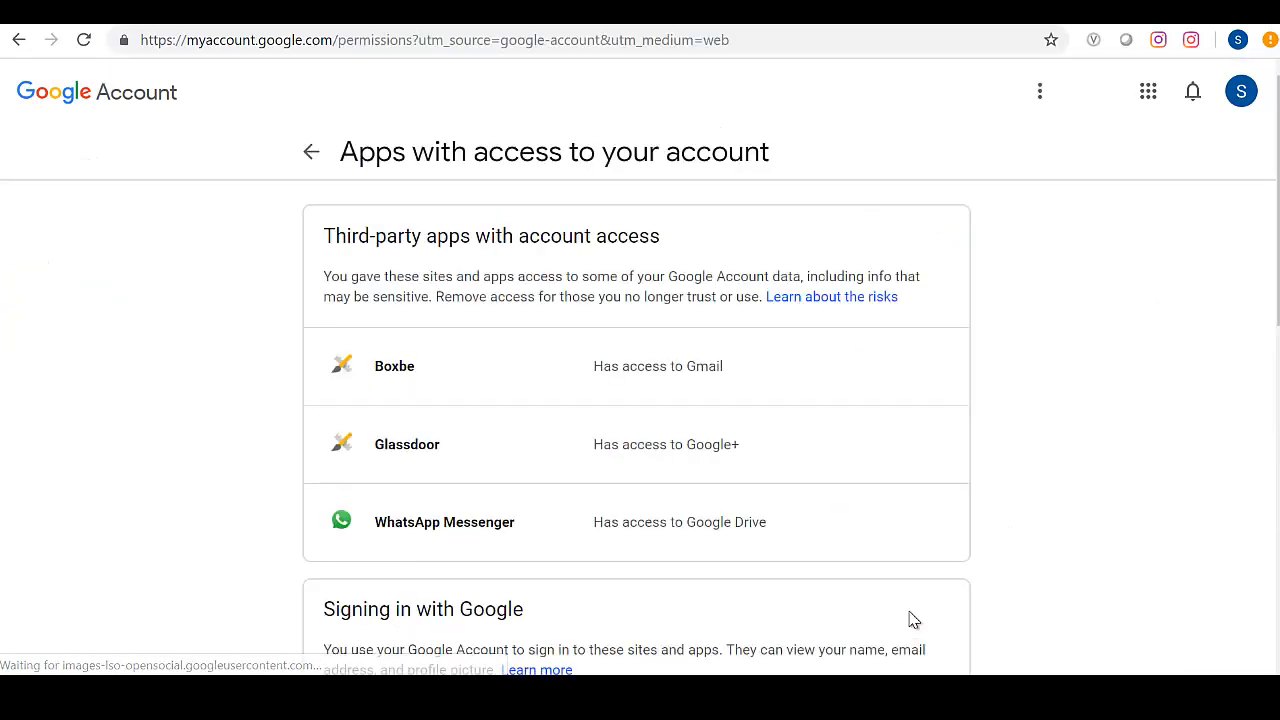
scroll(down, 3)
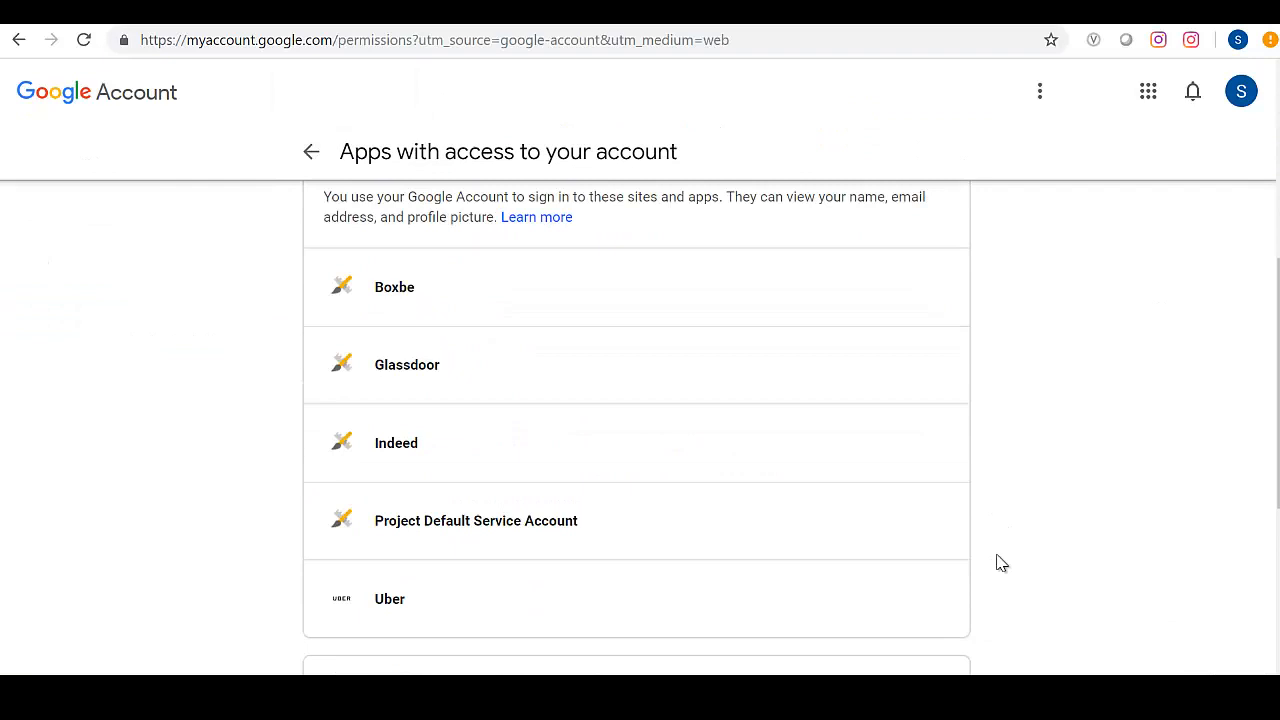
scroll(up, 3)
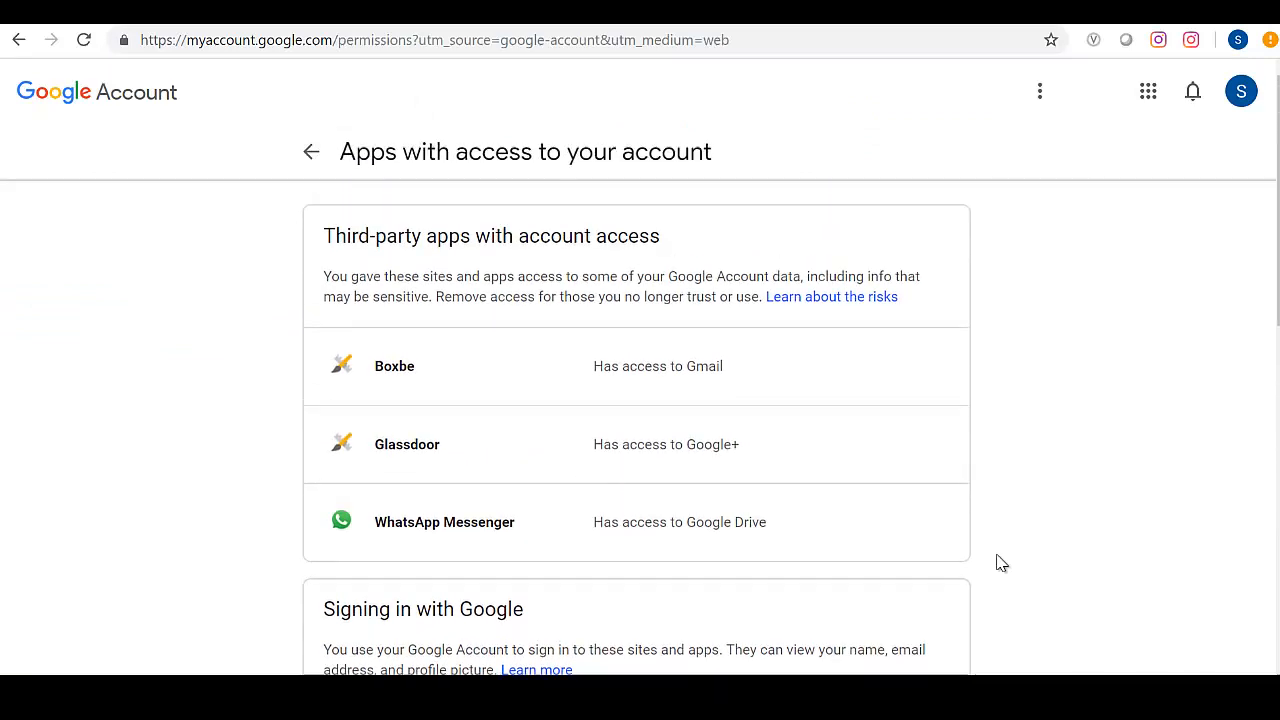
scroll(down, 3)
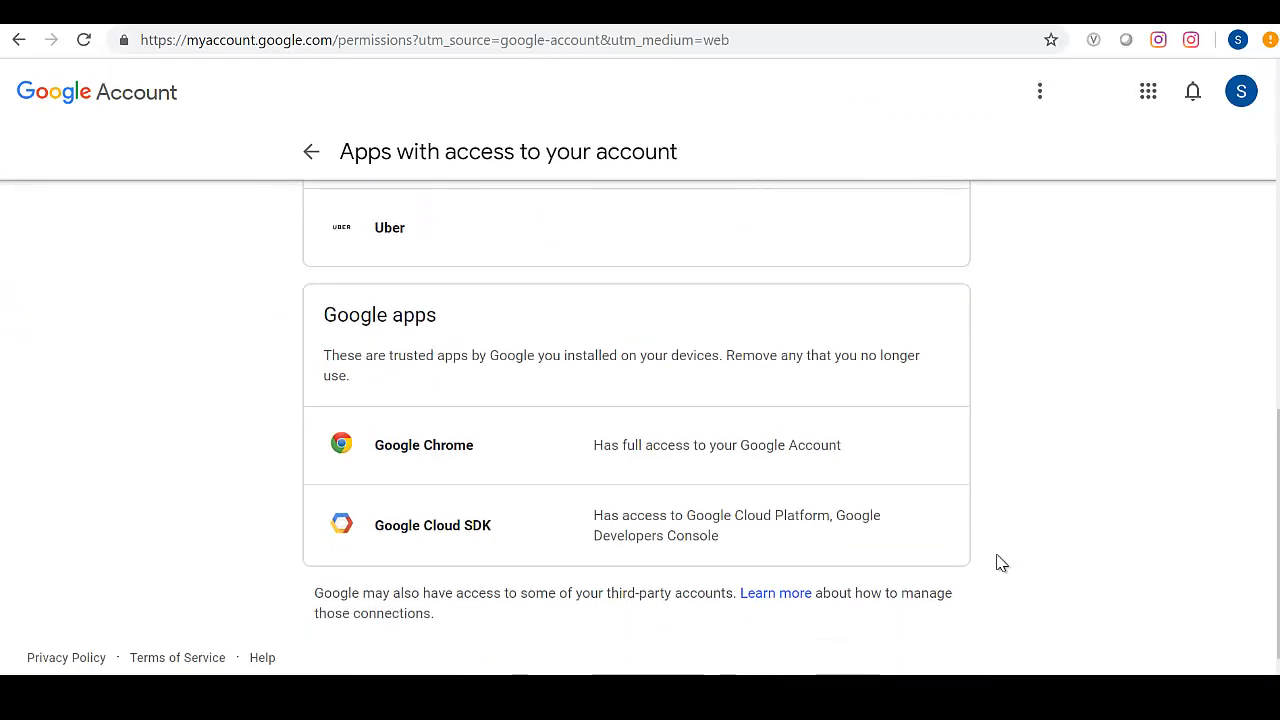
scroll(up, 3)
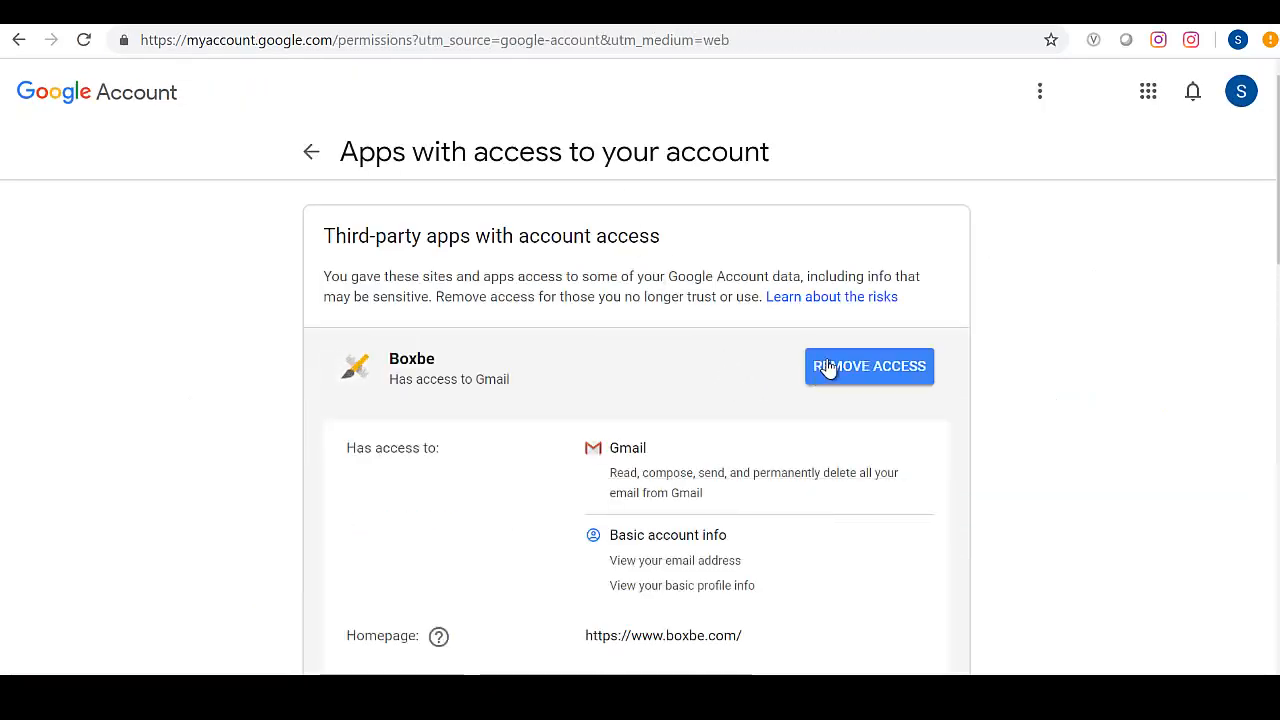
- Remove account access for Boxbe and WhatsApp Messenger, confirming each removal
click(868, 366)
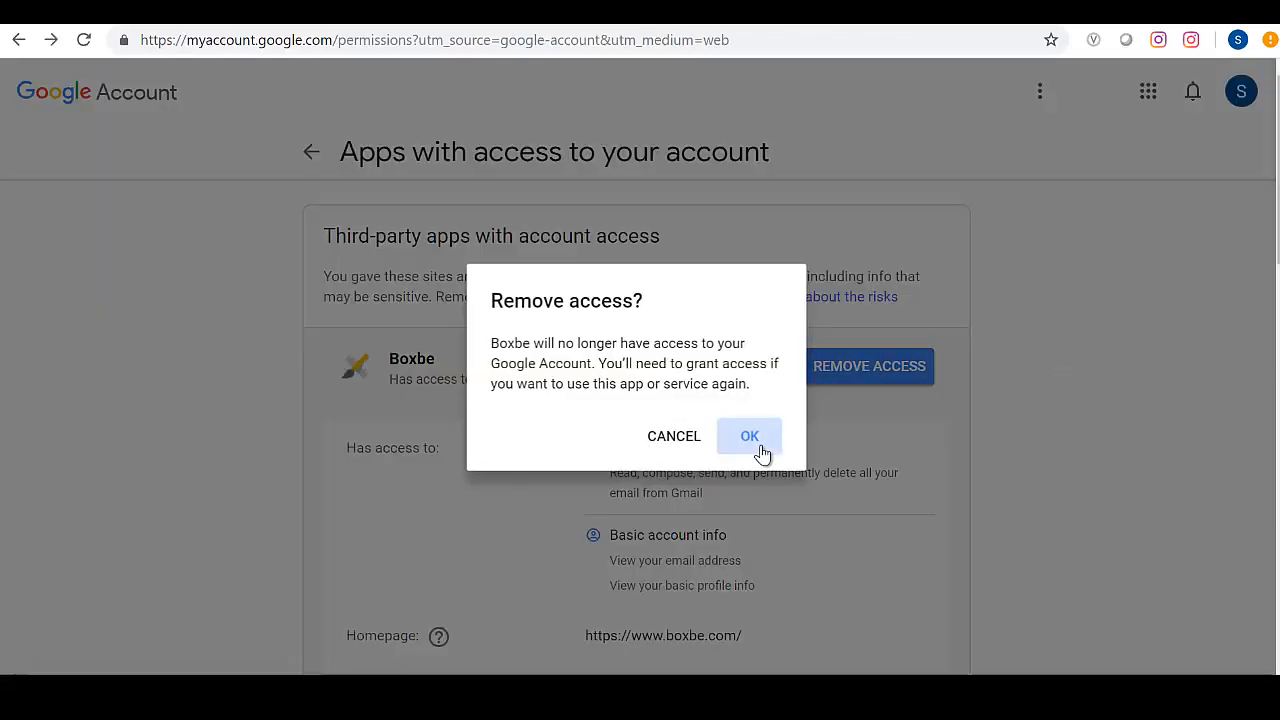
click(749, 435)
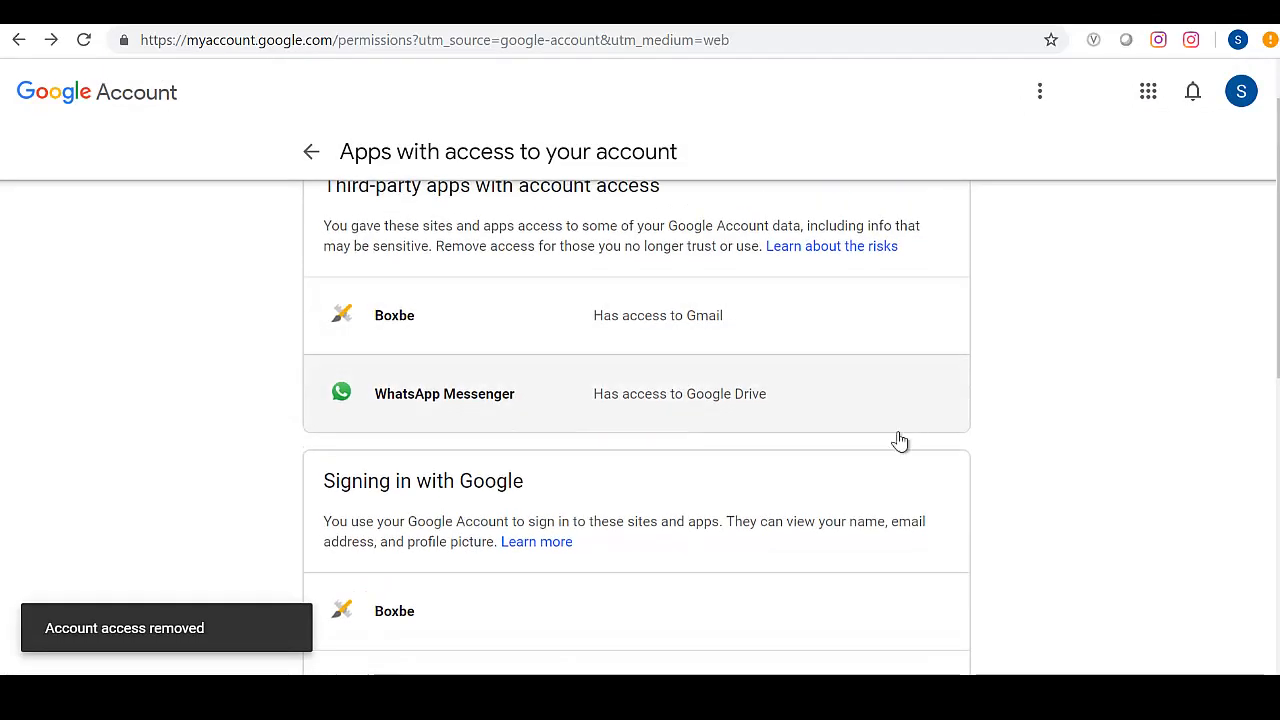
click(868, 393)
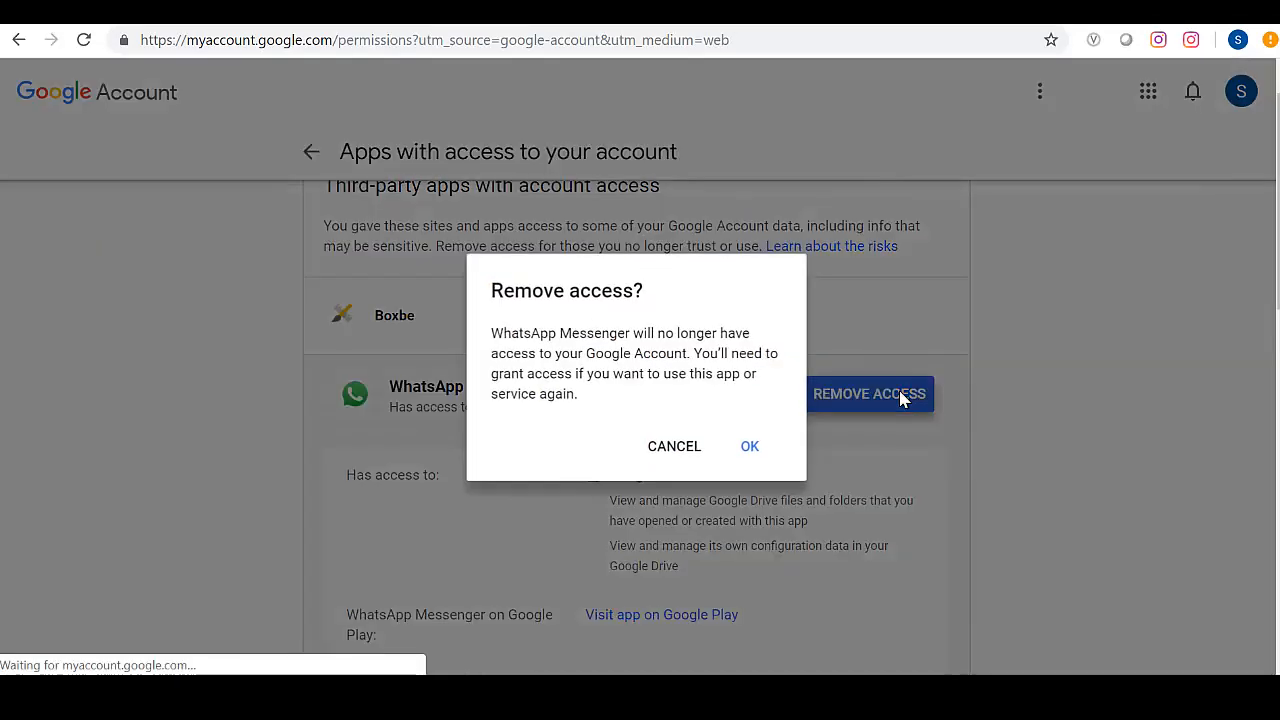
click(749, 446)
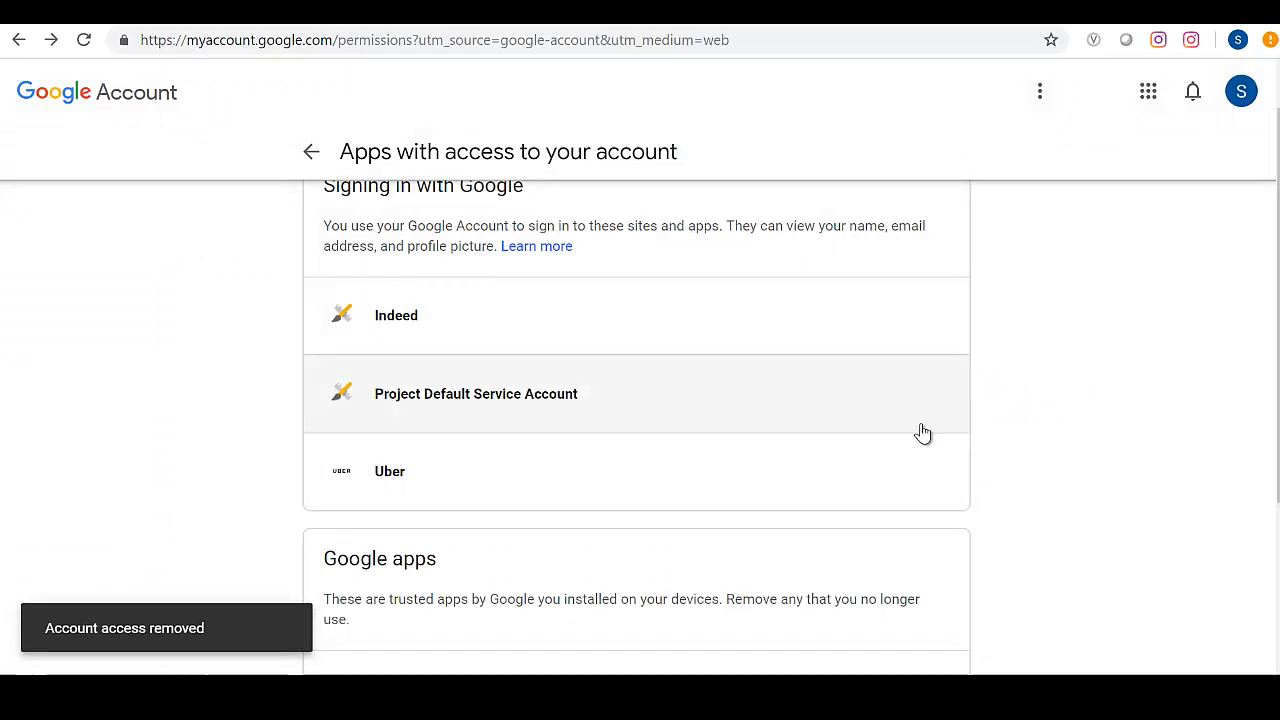